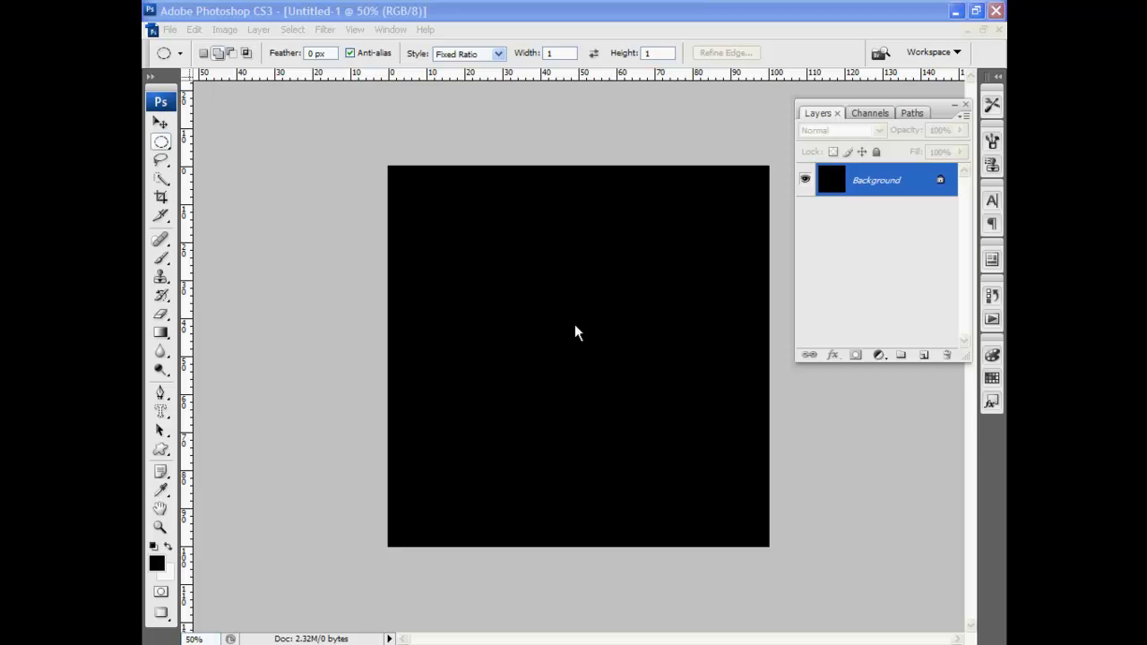
mouse_move(789, 257)
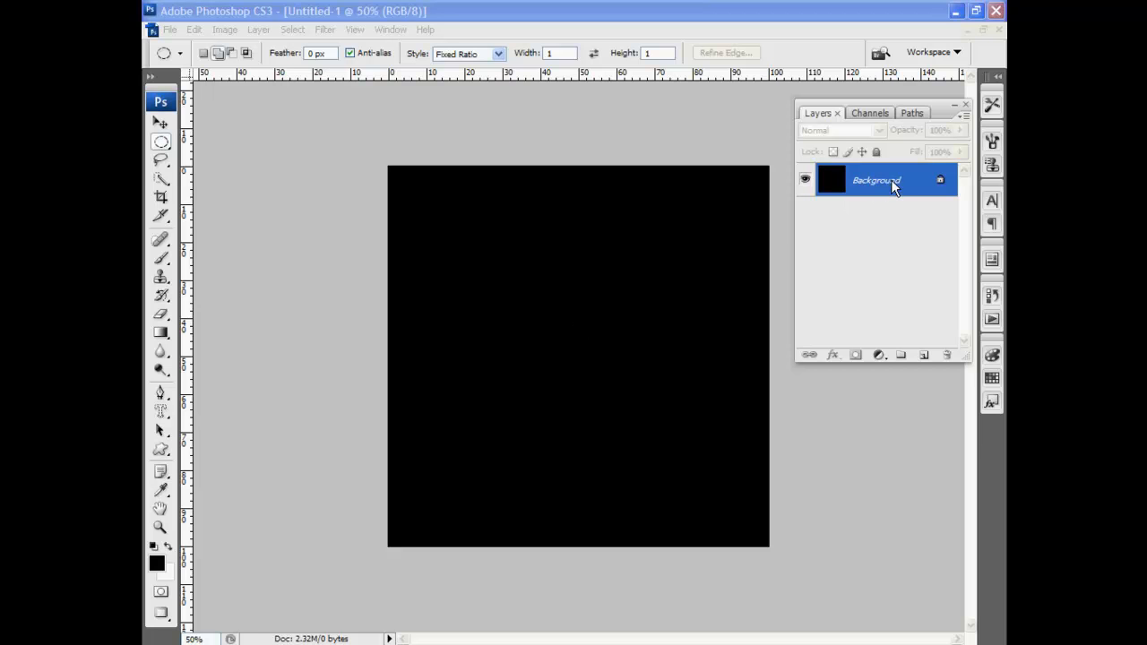
mouse_move(903, 182)
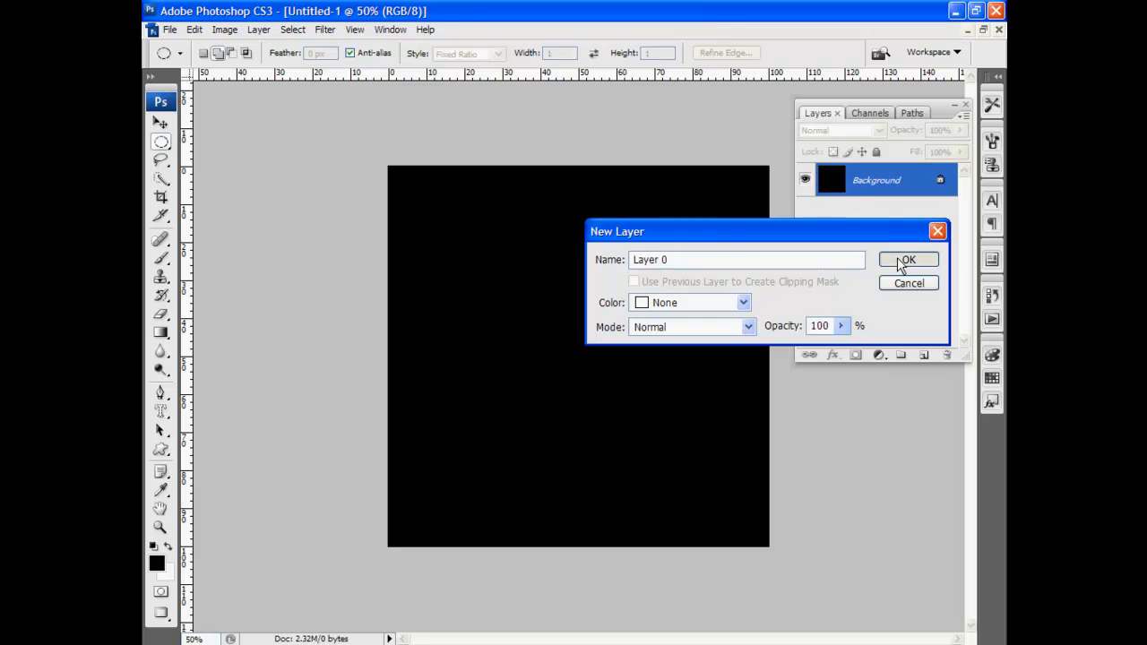
Step: Convert the black Background layer into a regular layer named Layer 0
click(908, 260)
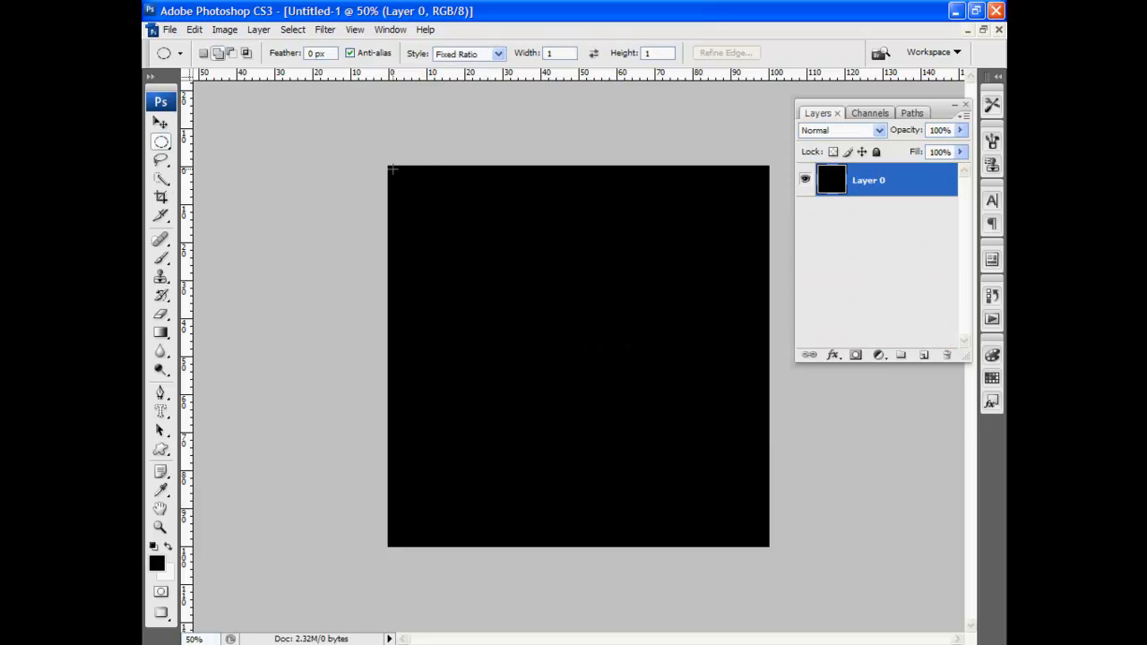
mouse_move(294, 109)
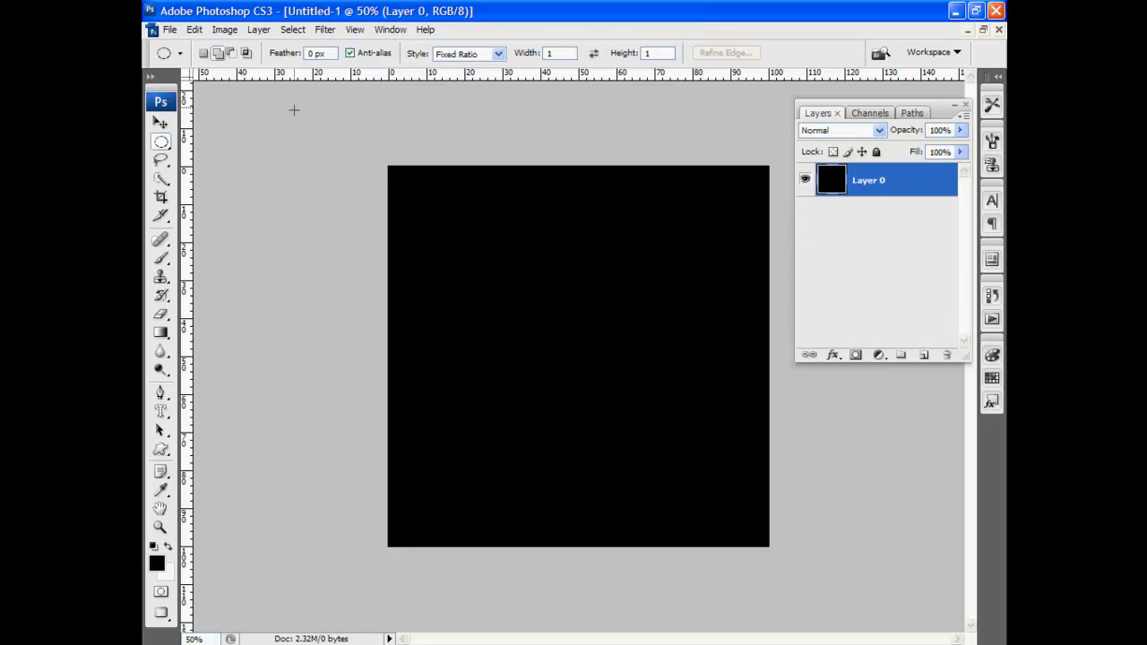
Step: Fill Layer 0 with high-amount Gaussian monochromatic noise via Add Noise
click(325, 30)
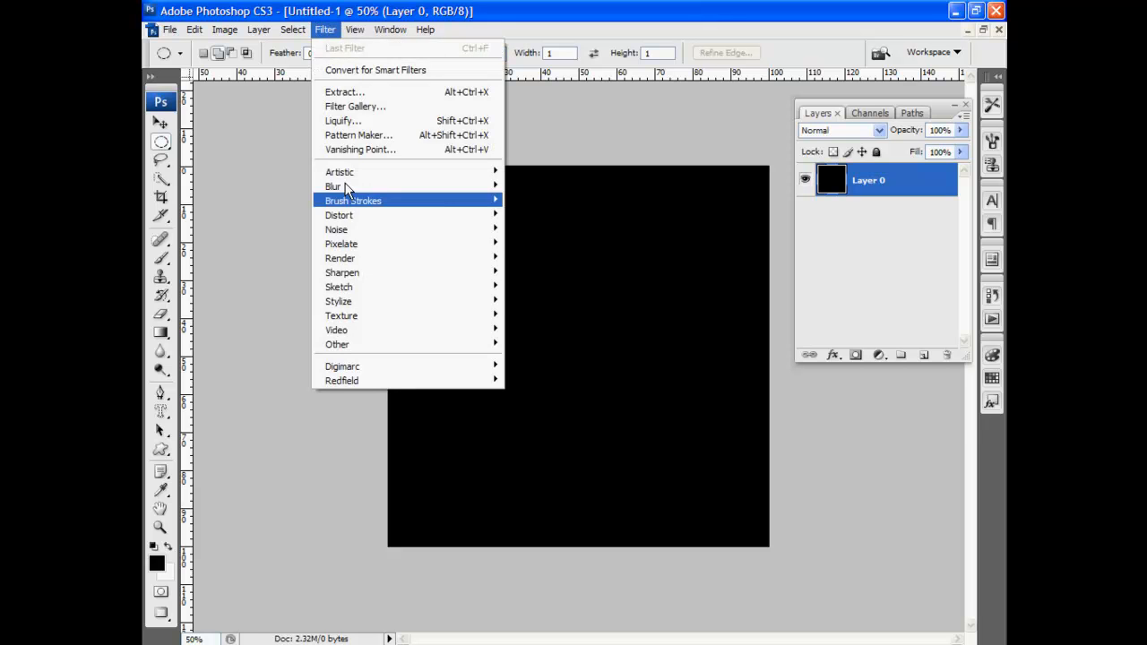
mouse_move(336, 230)
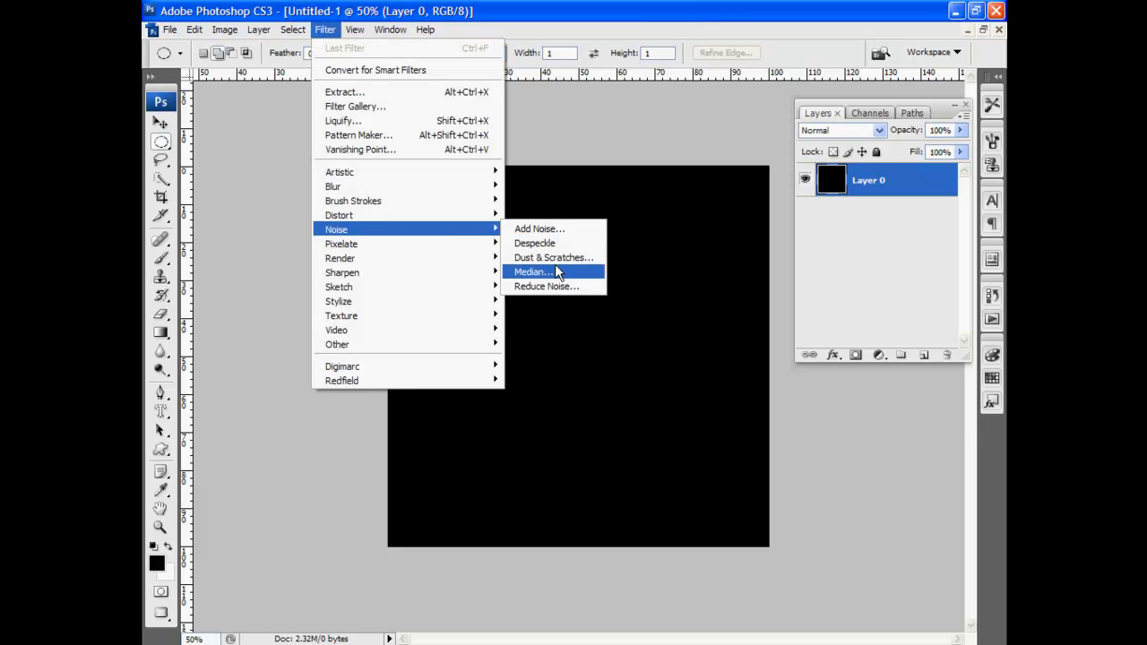
click(539, 228)
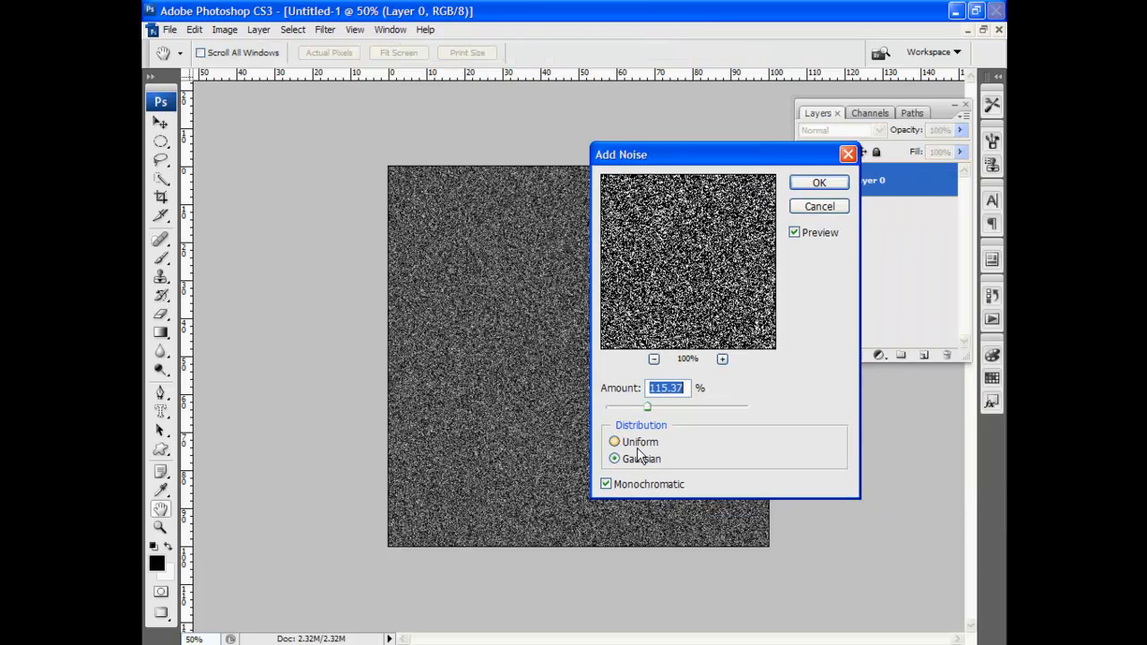
click(819, 182)
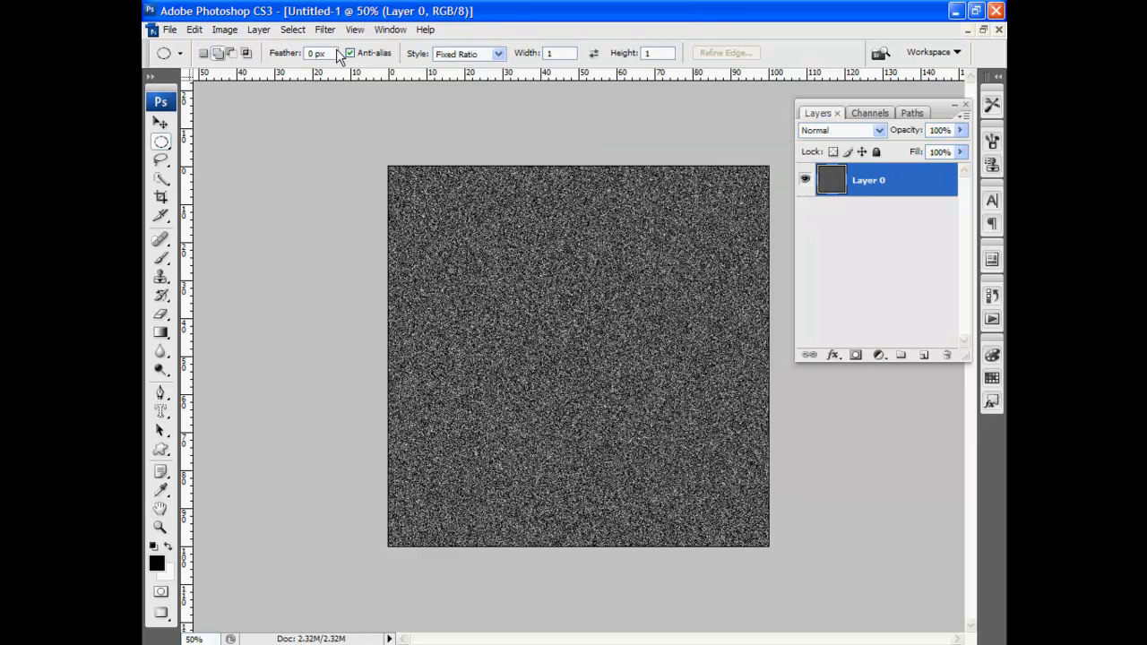
Step: Apply a Mosaic filter with cell size around 18 to the noise
click(325, 30)
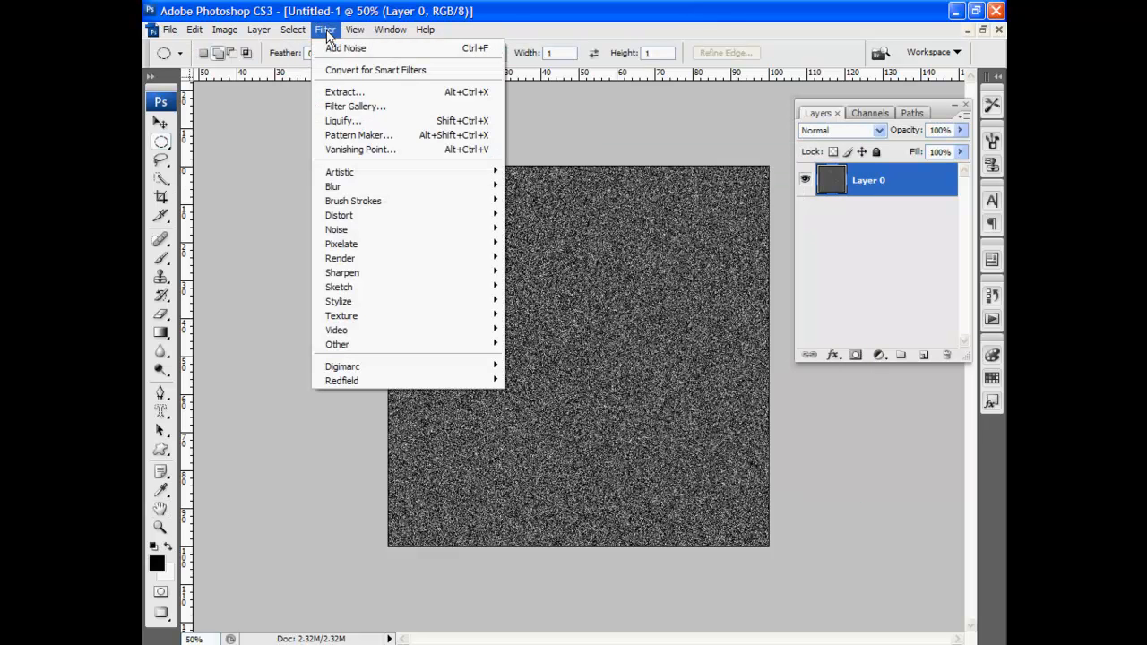
mouse_move(360, 149)
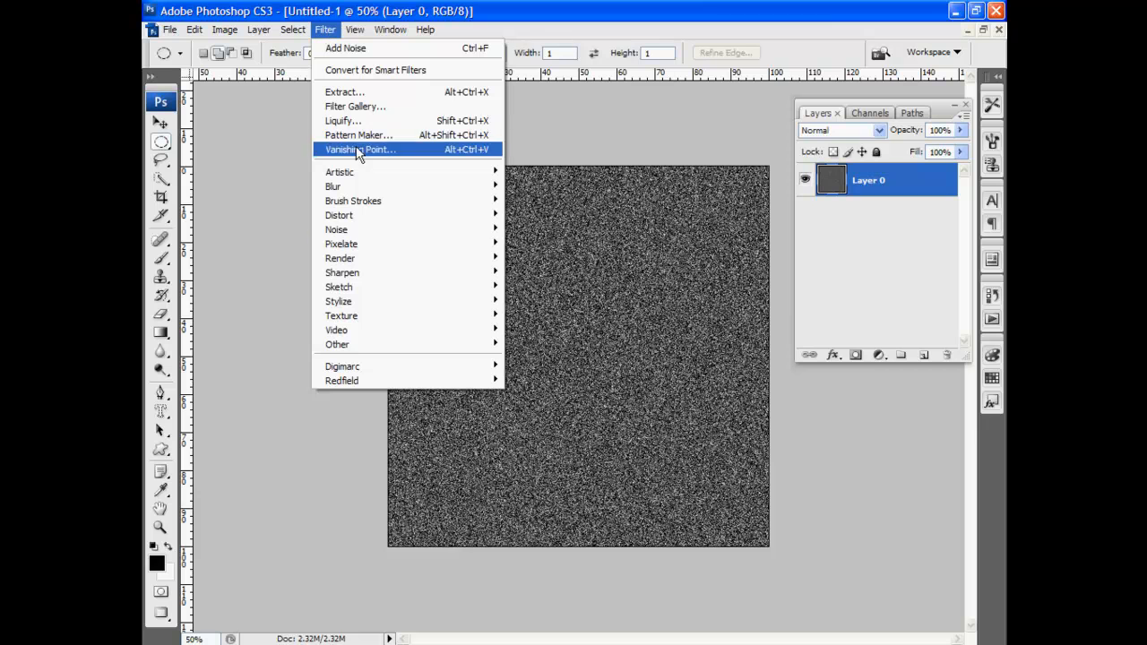
mouse_move(340, 243)
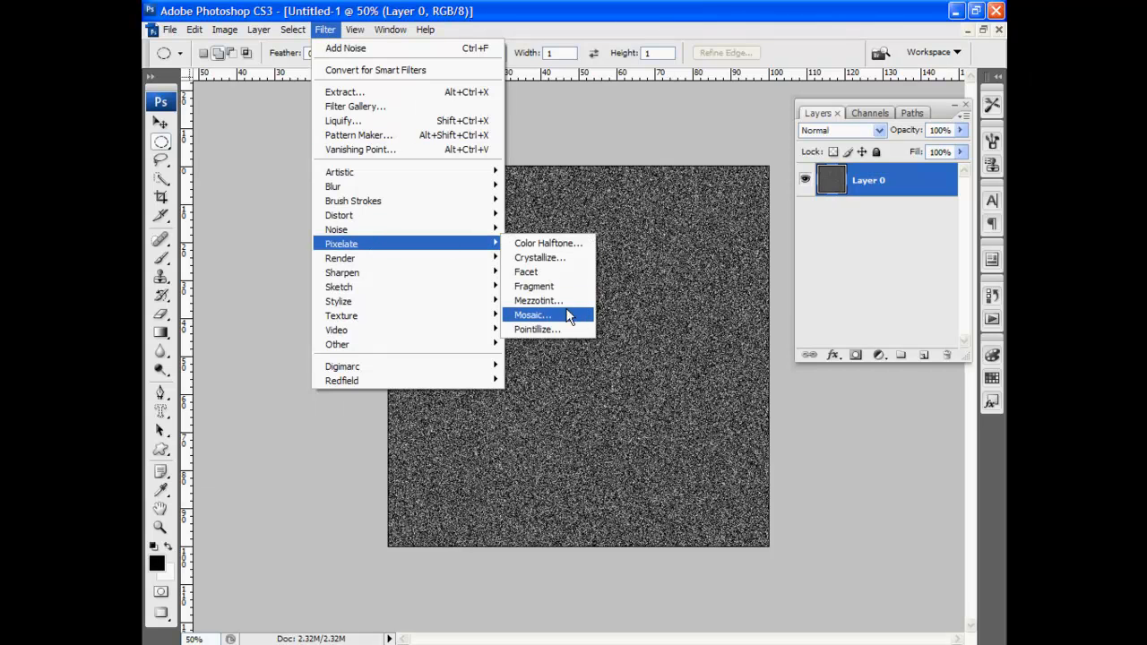
click(532, 315)
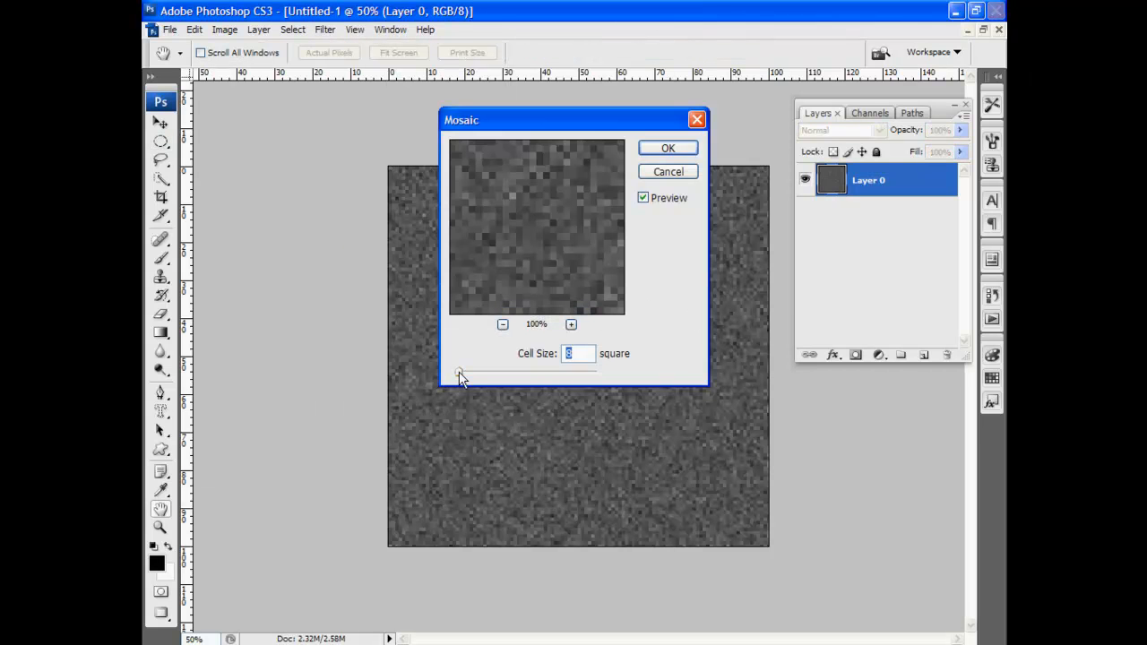
drag(459, 373, 473, 374)
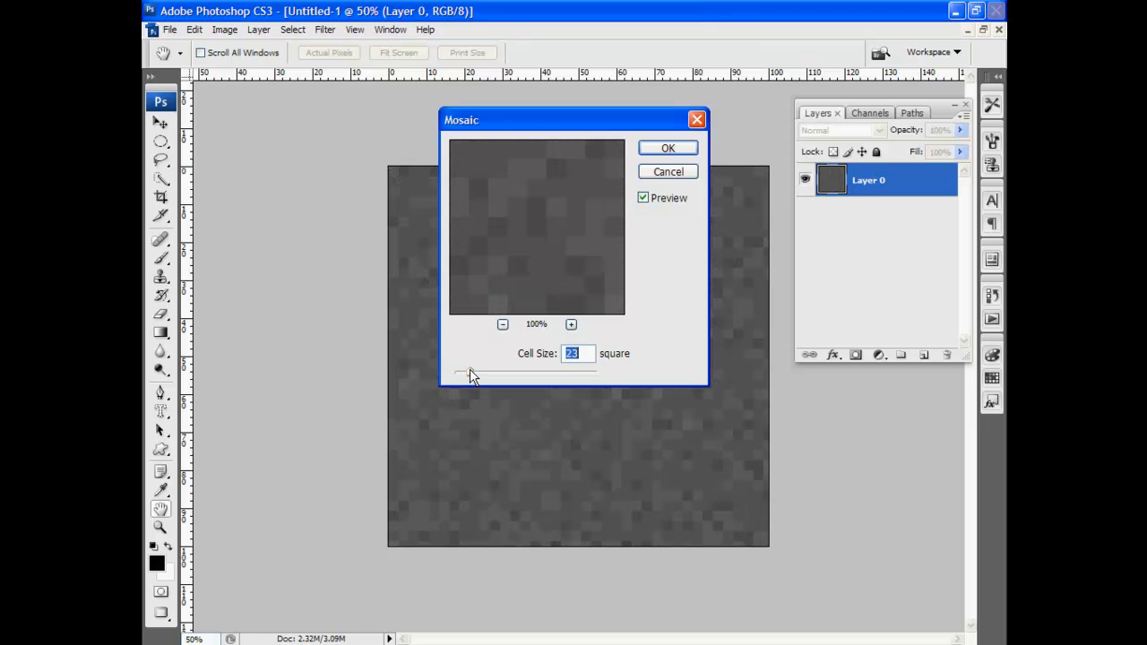
drag(473, 372, 465, 371)
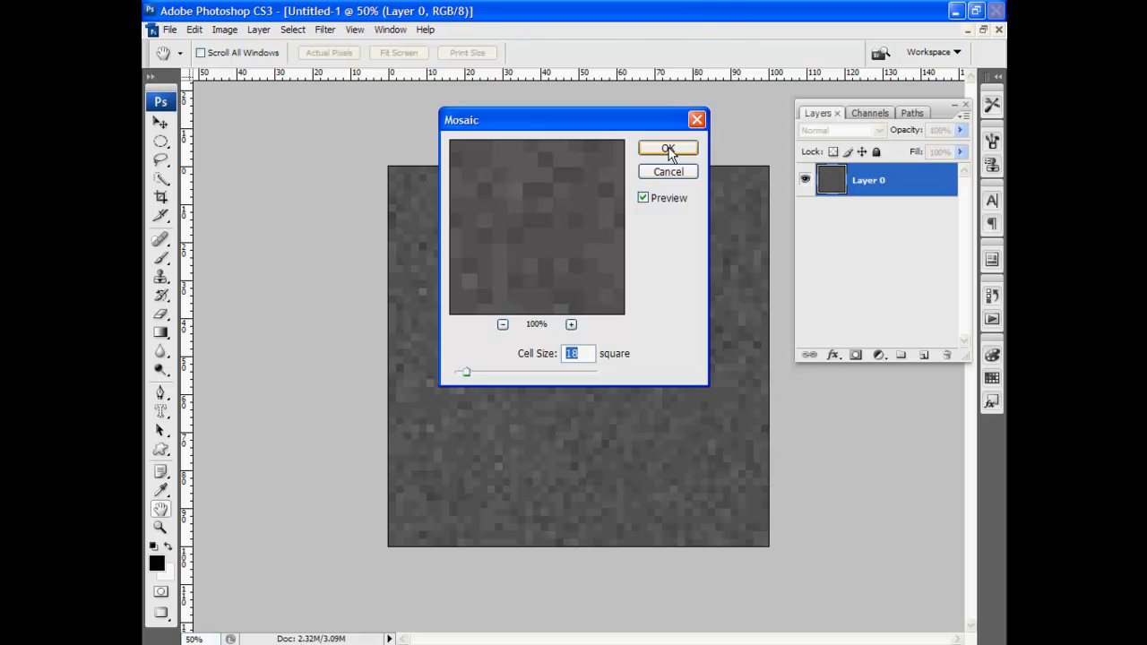
click(667, 147)
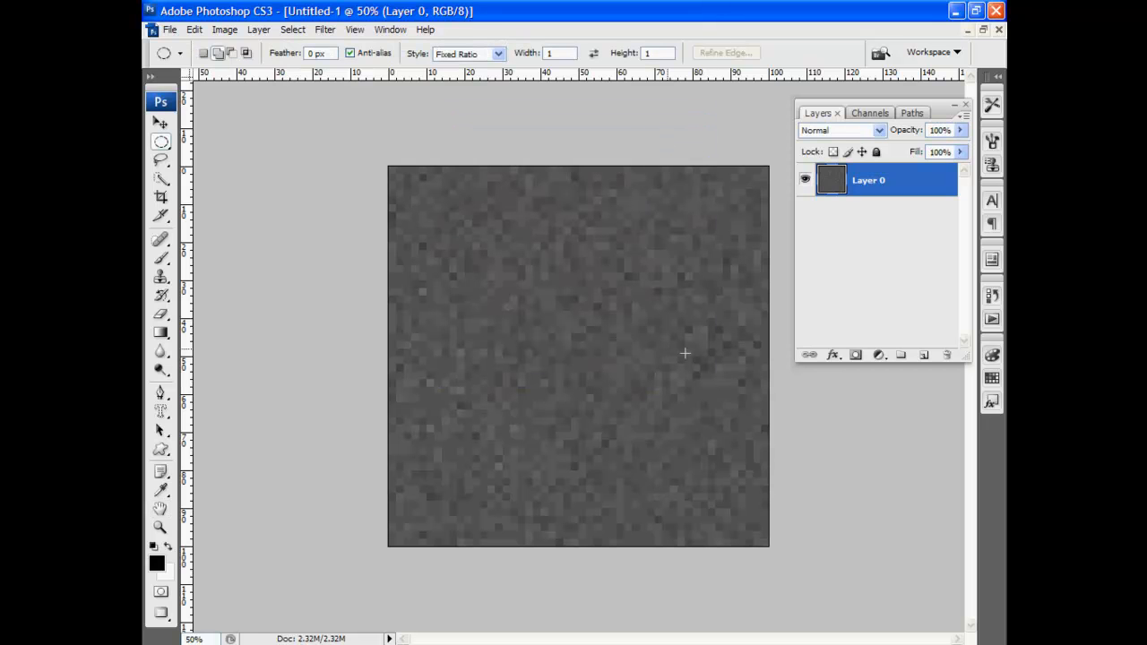
Step: Apply an edge filter such as Find Edges to the mosaic layer
click(325, 29)
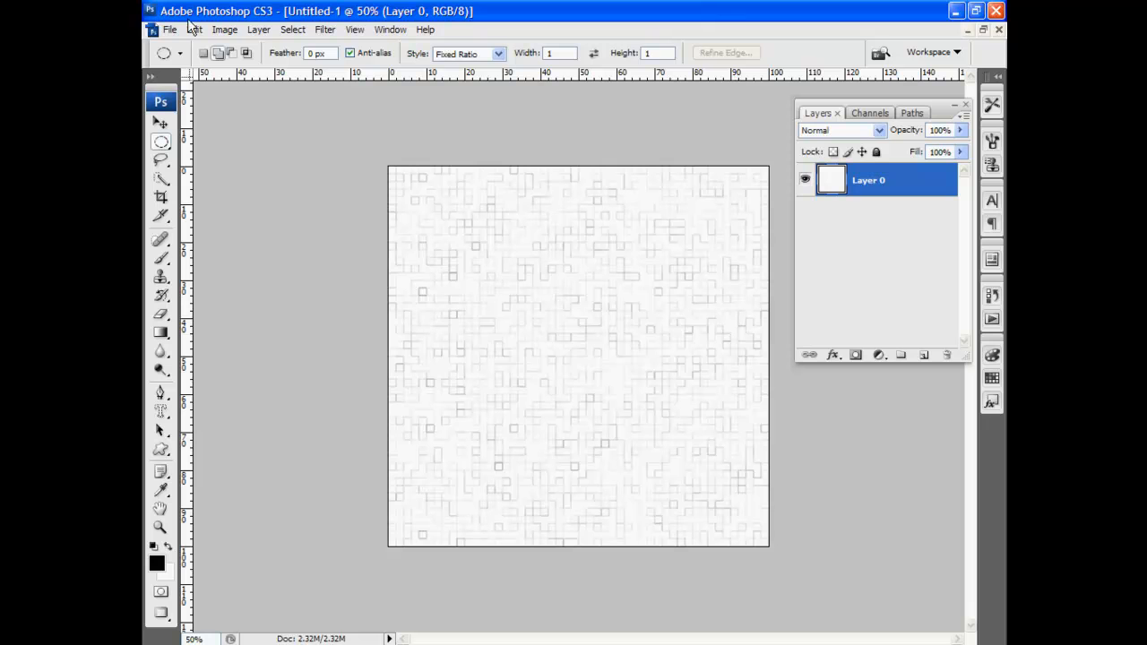
mouse_move(404, 251)
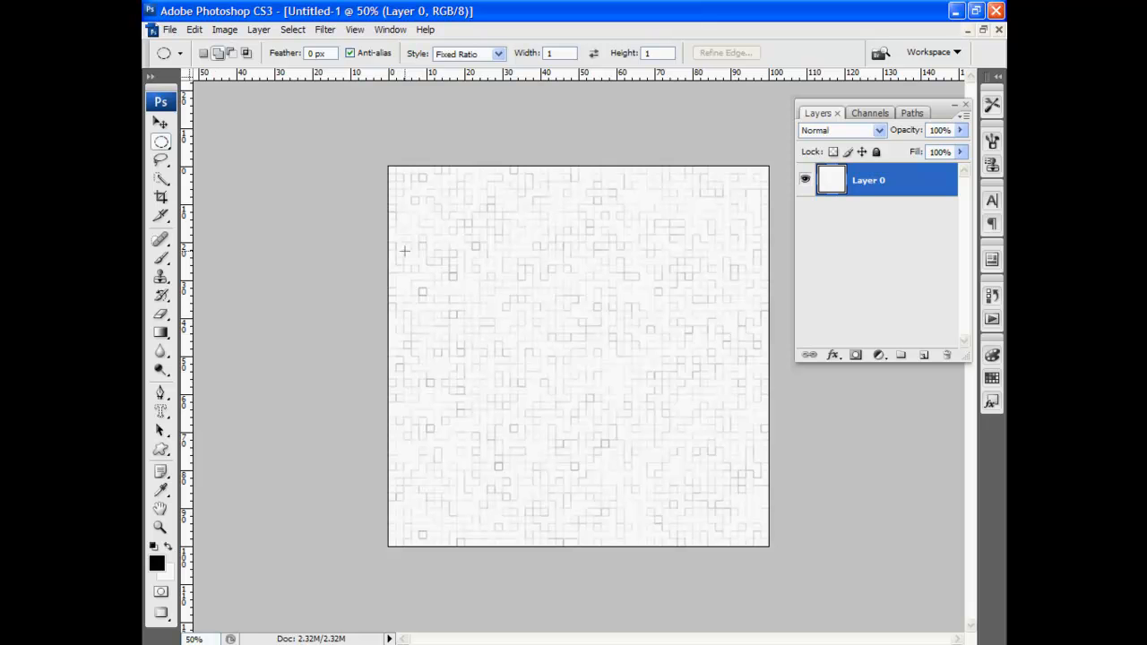
Step: Raise contrast and lower brightness to darken the square outlines
click(225, 30)
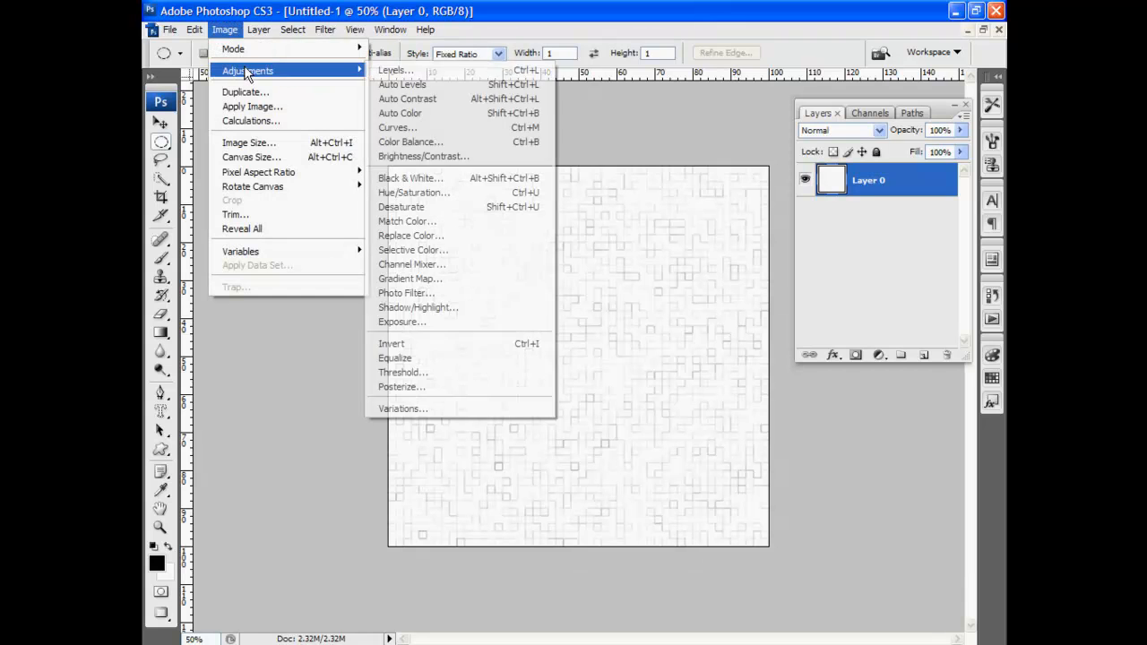
mouse_move(409, 177)
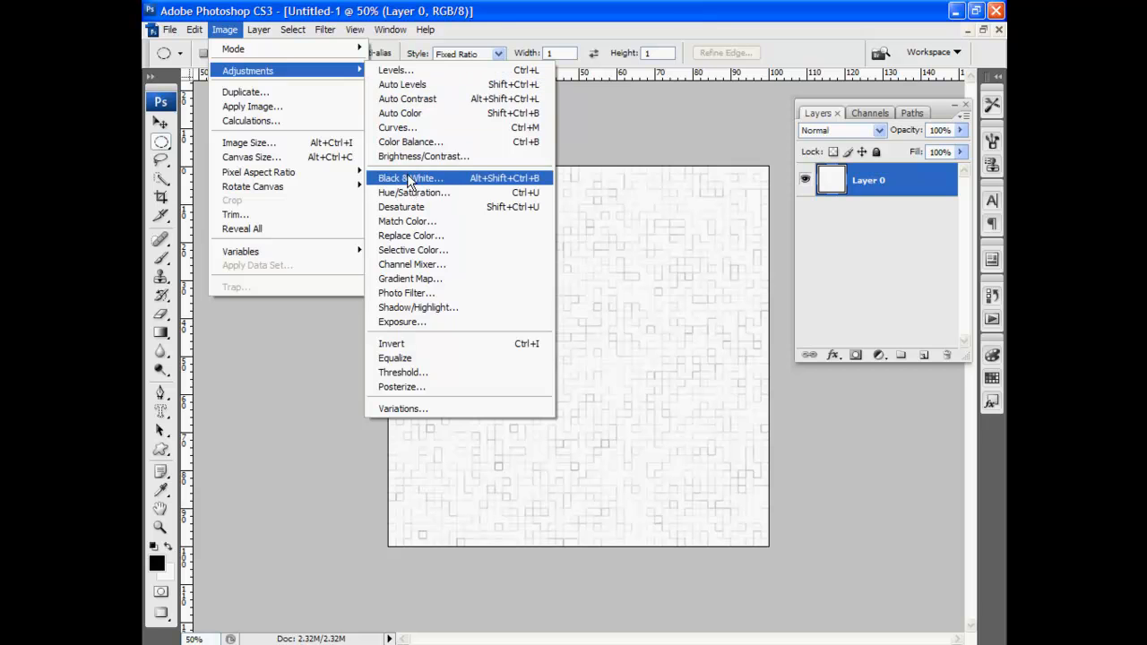
click(423, 156)
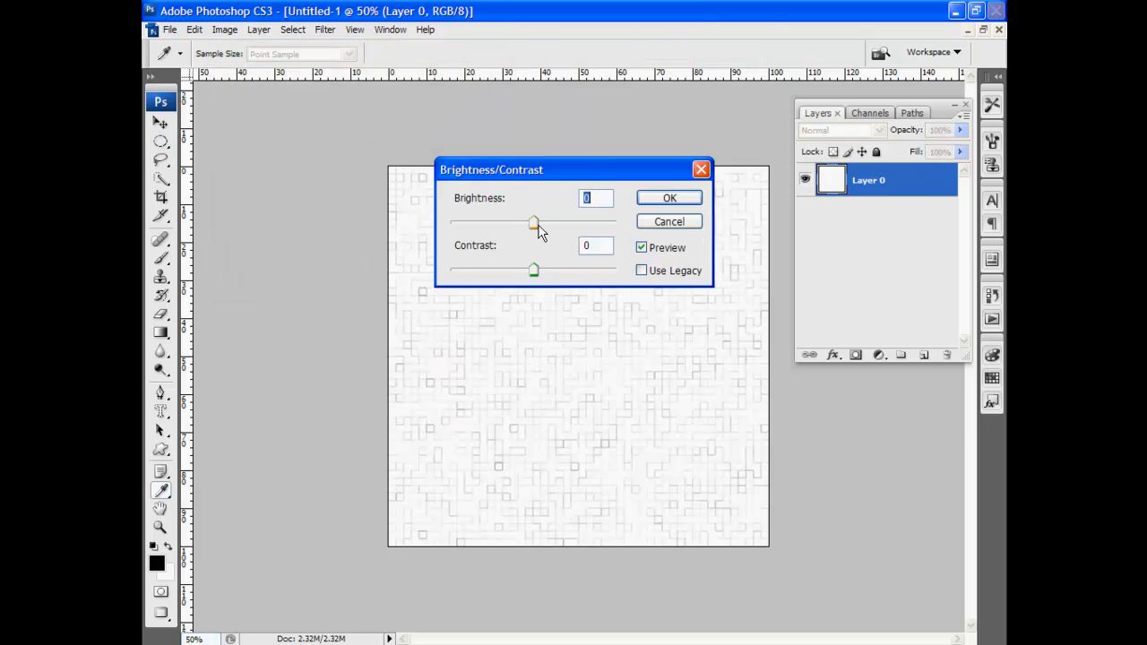
drag(533, 269, 596, 270)
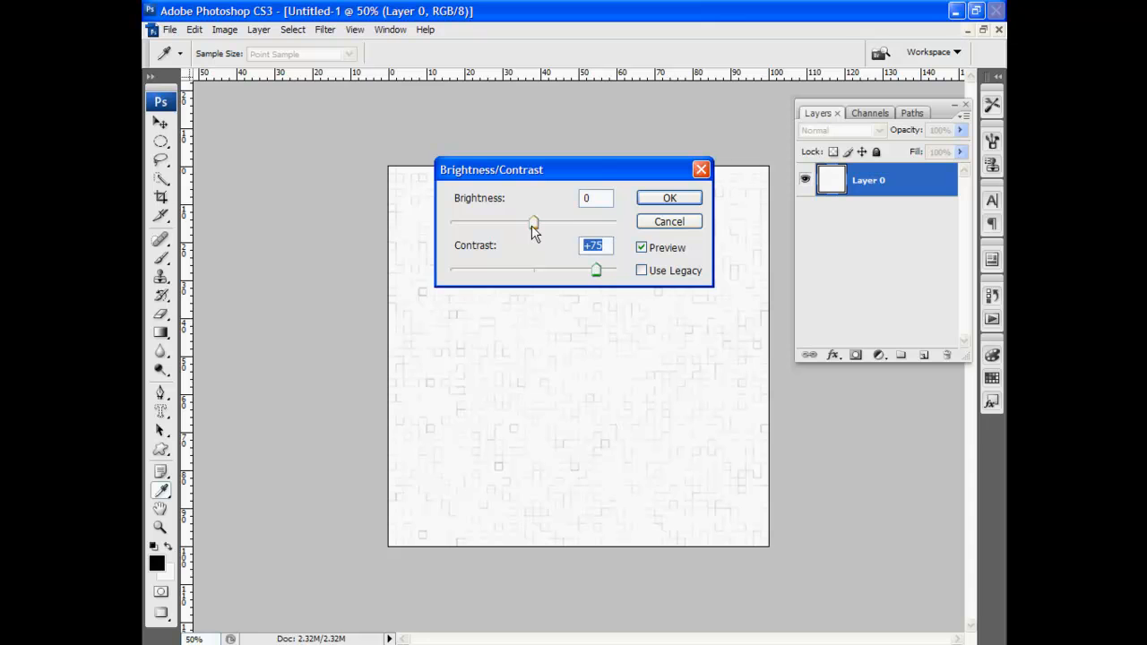
drag(534, 221, 451, 222)
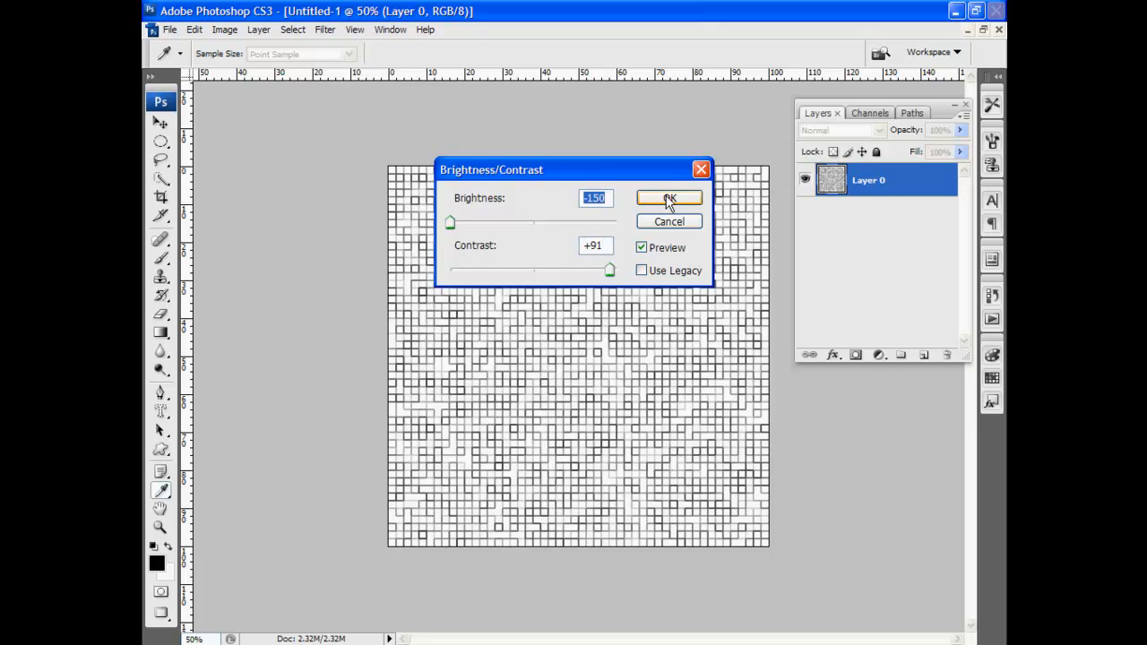
click(669, 199)
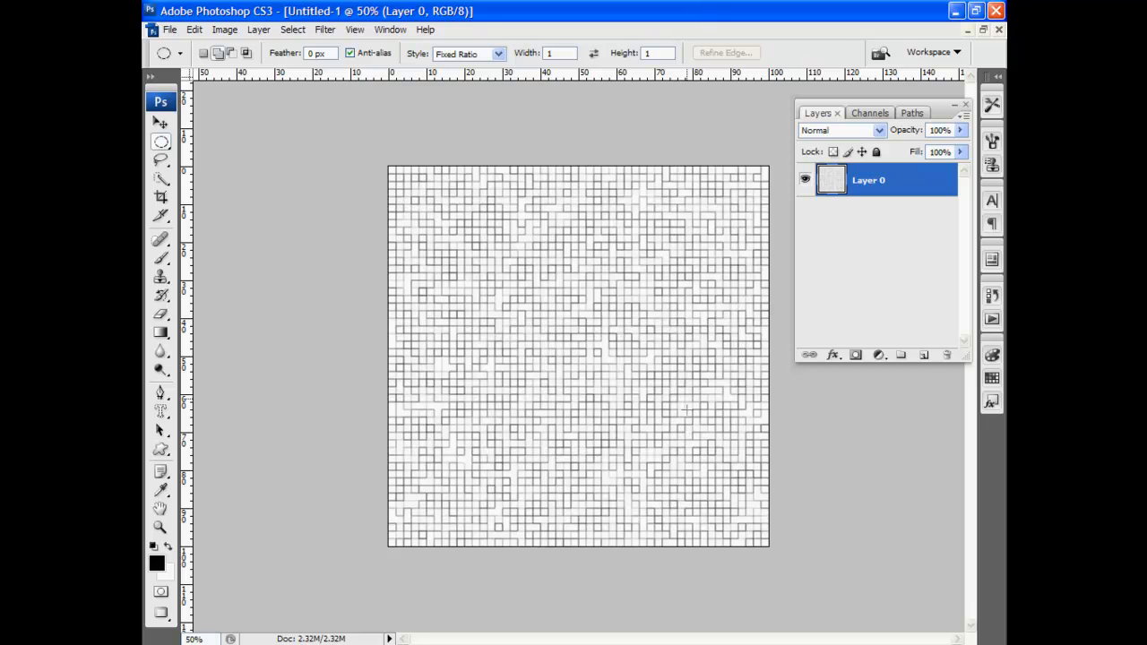
Step: Launch the Glowing Edges filter from Filter > Stylize
click(324, 30)
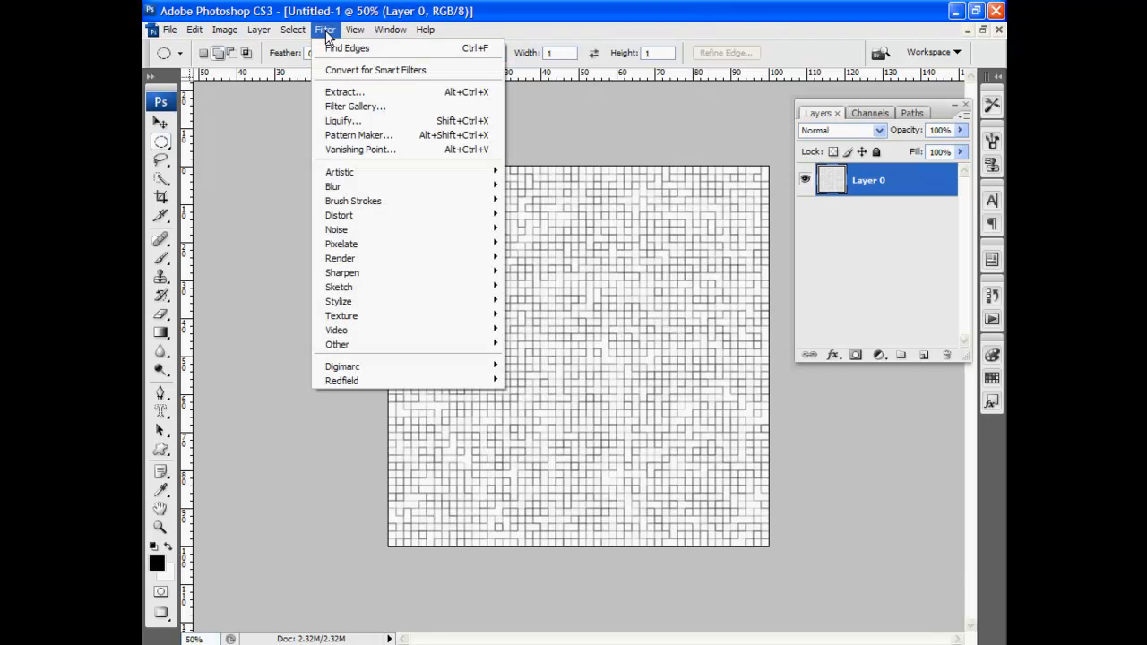
mouse_move(339, 301)
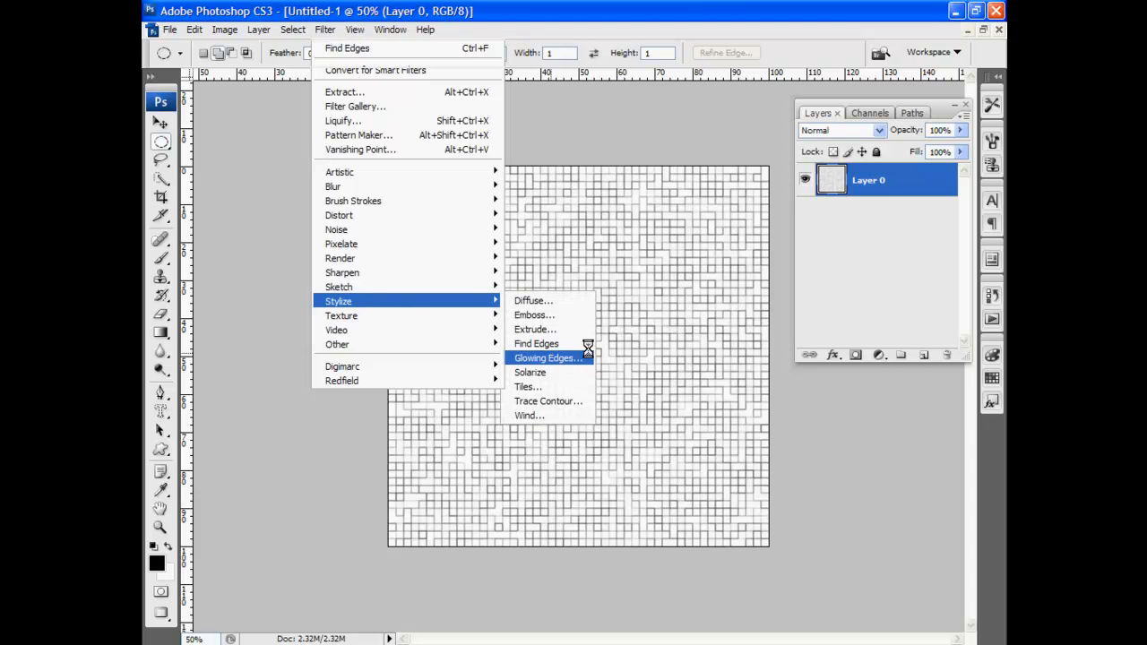
click(546, 358)
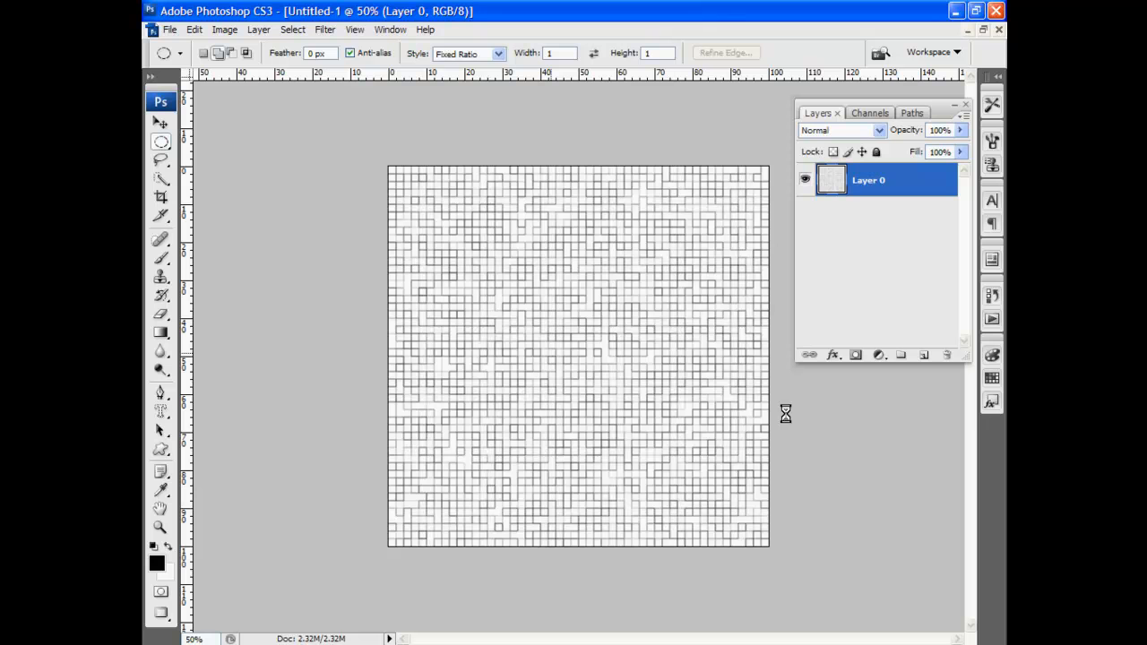
Step: Lower Glowing Edges smoothness to 4 and zoom the preview in and out
click(325, 30)
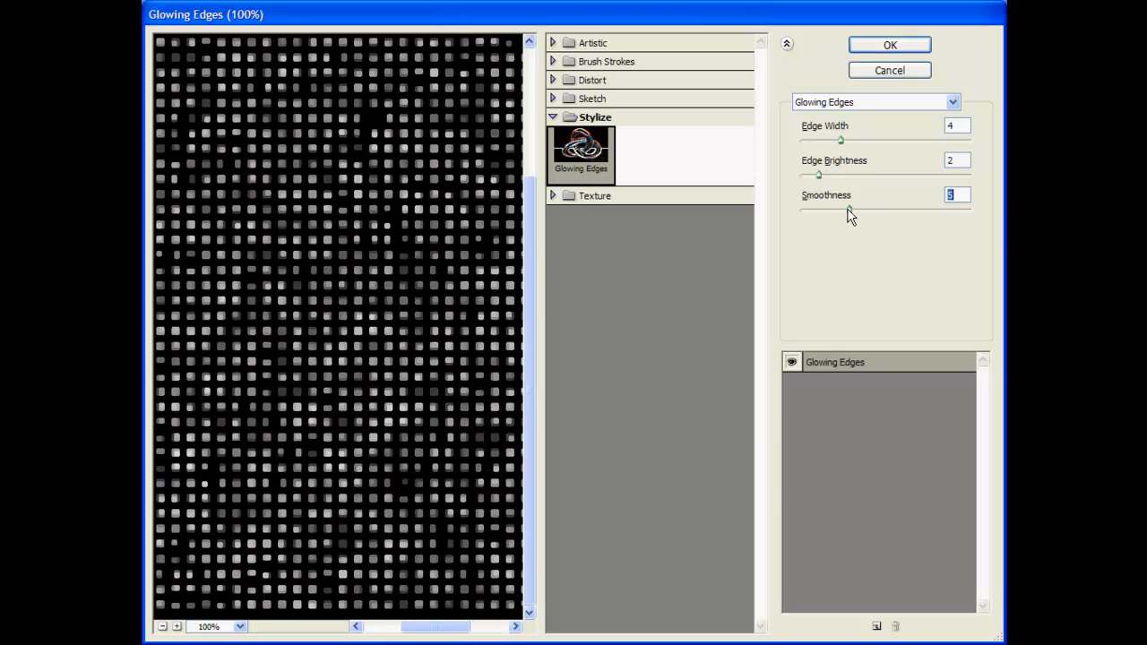
drag(849, 214, 817, 214)
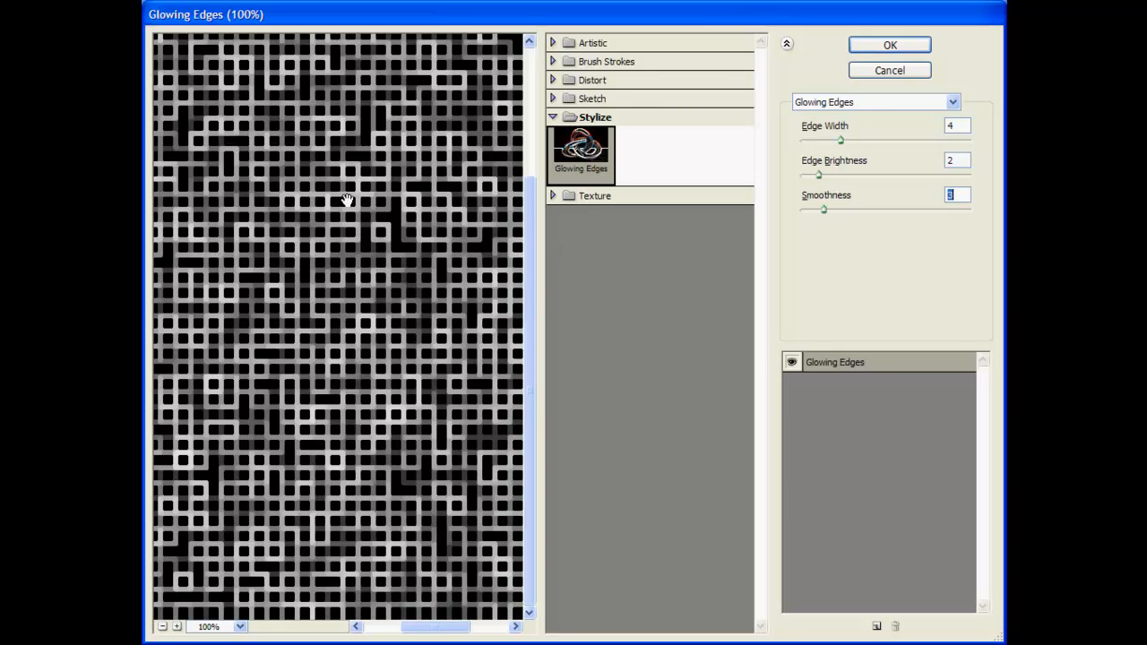
mouse_move(405, 299)
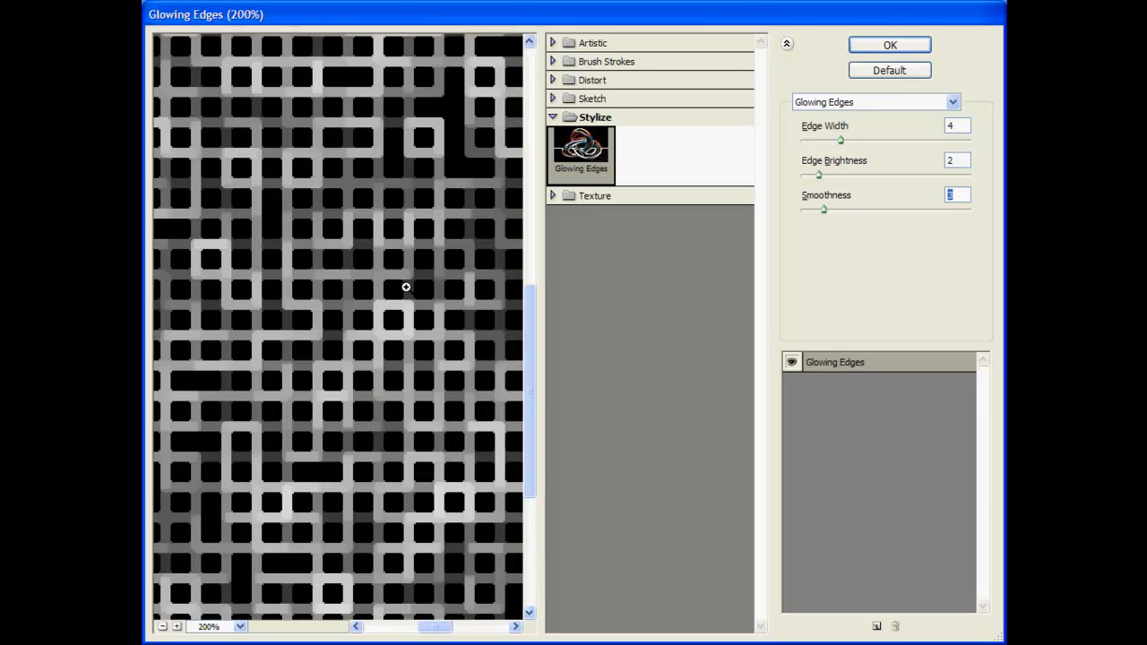
click(177, 626)
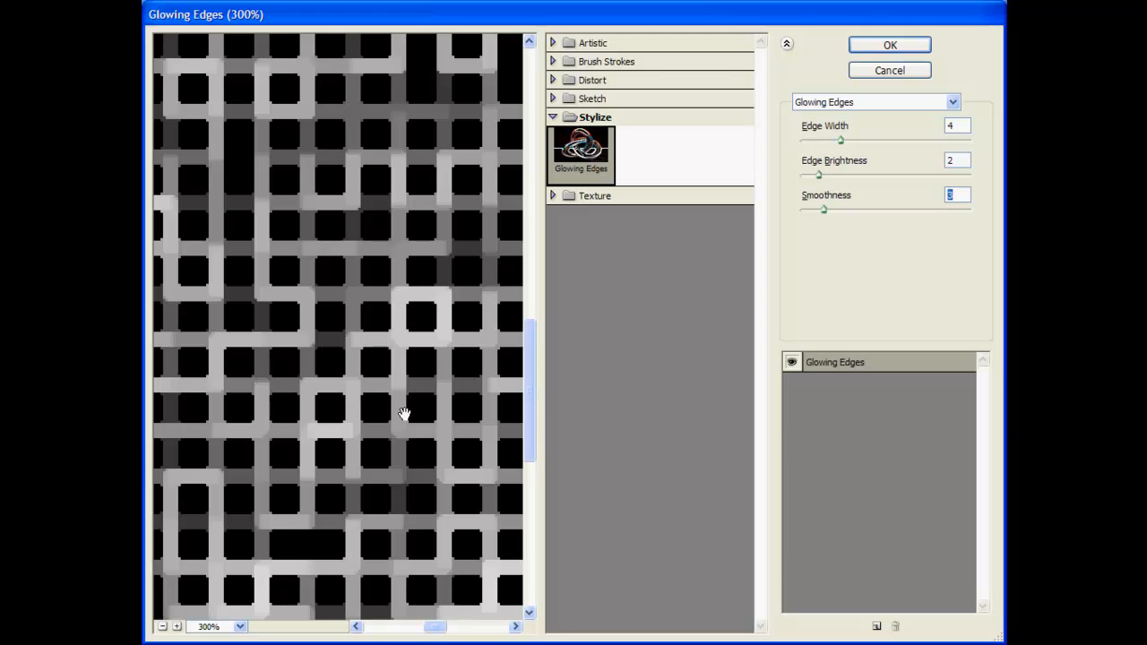
mouse_move(497, 451)
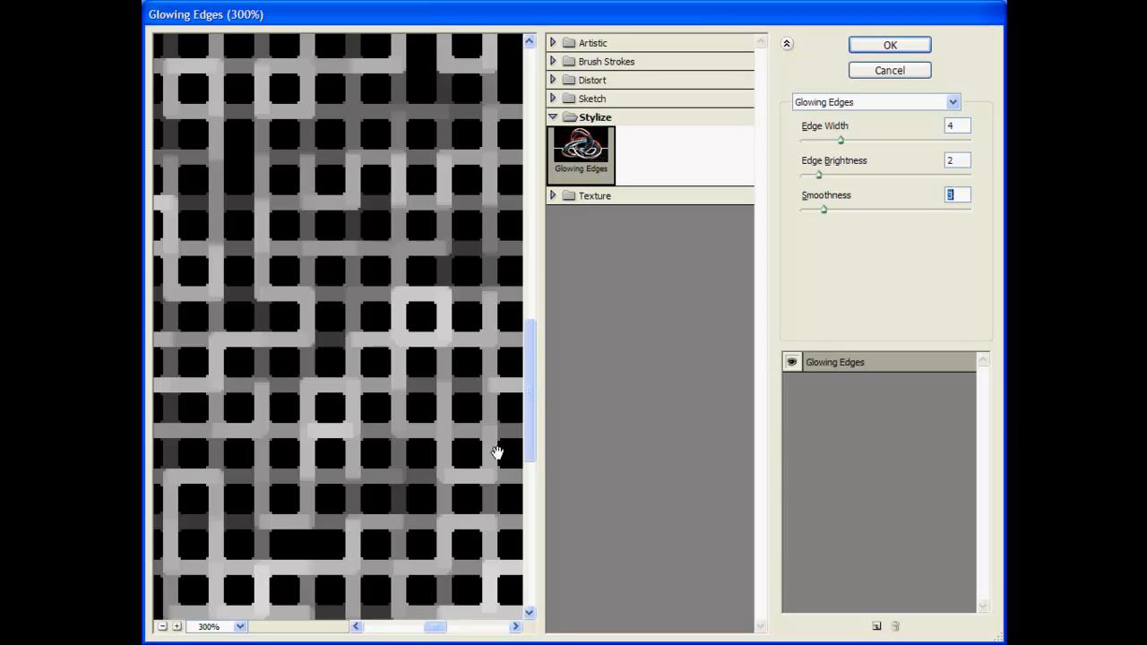
click(162, 627)
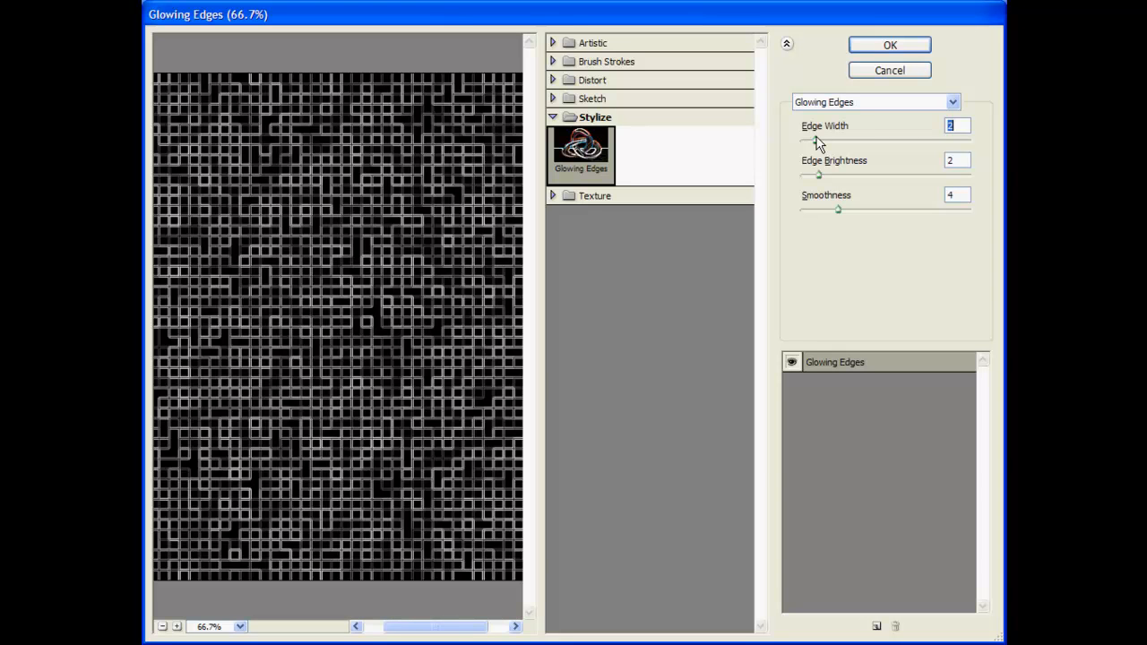
mouse_move(382, 432)
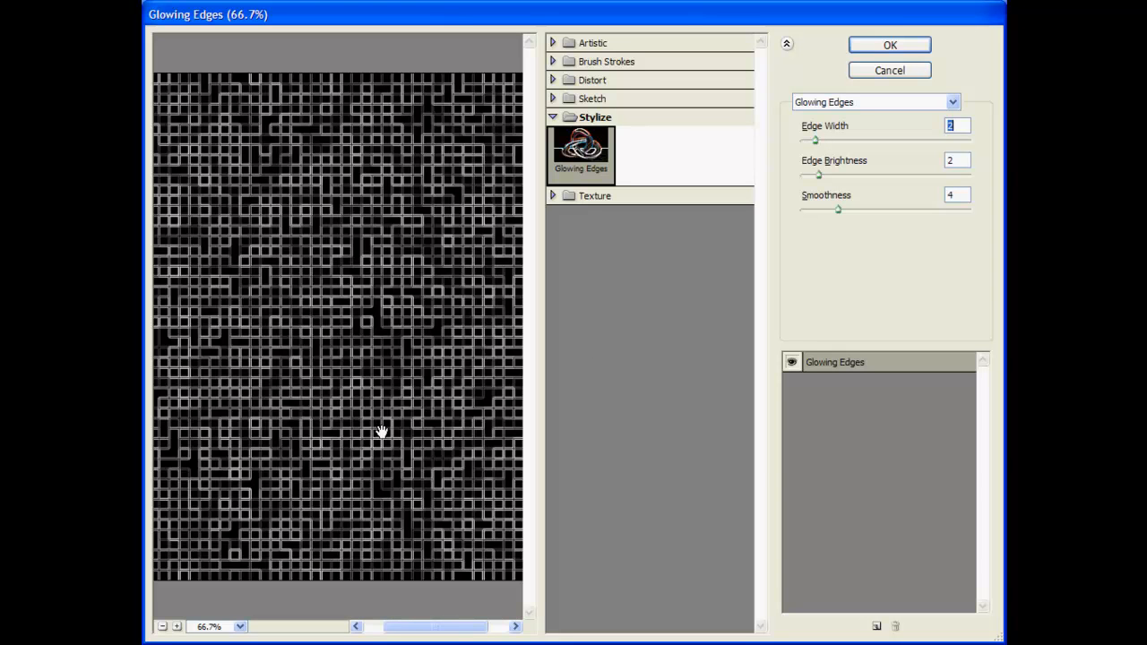
mouse_move(377, 475)
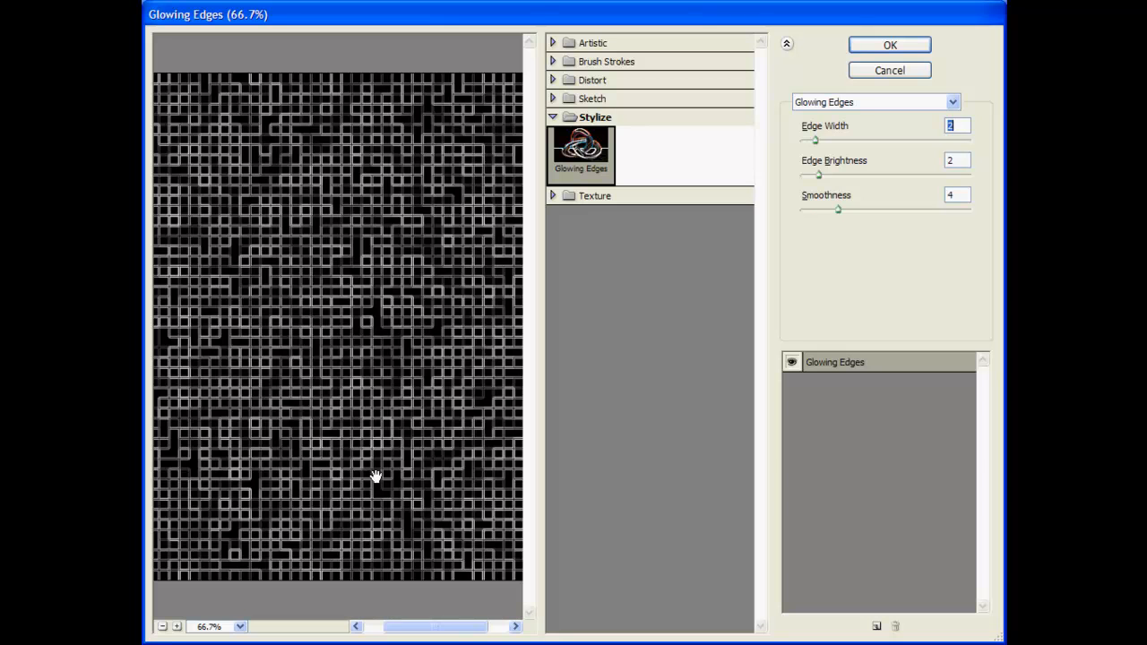
mouse_move(730, 354)
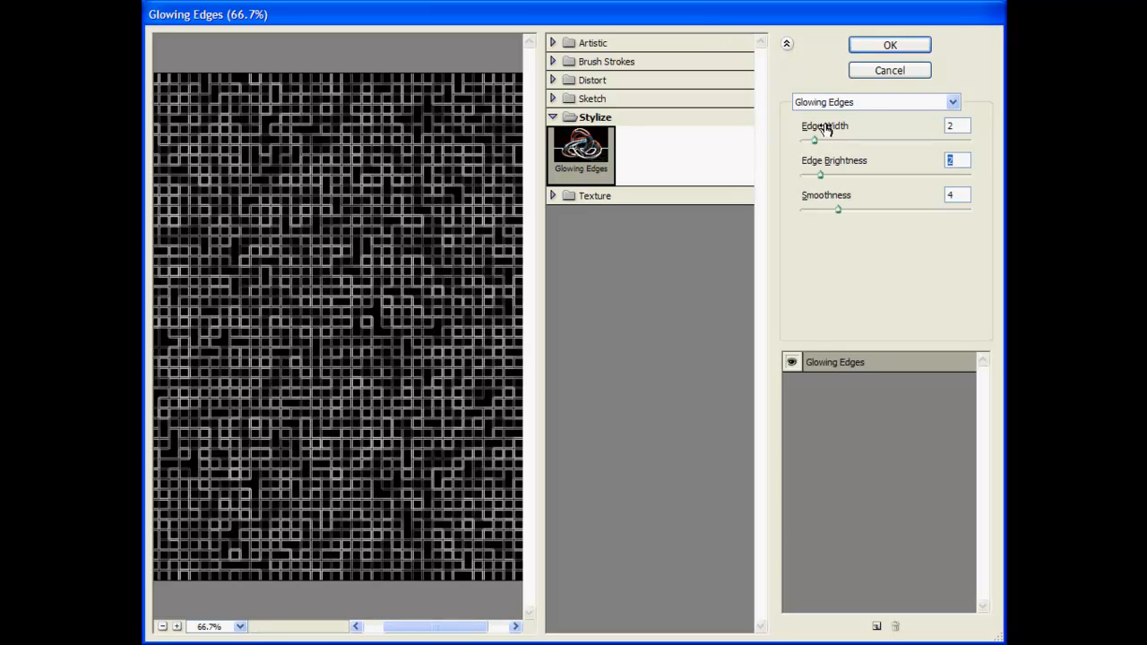
Step: Apply Glowing Edges with edge width 2, brightness 2, smoothness 4
click(888, 44)
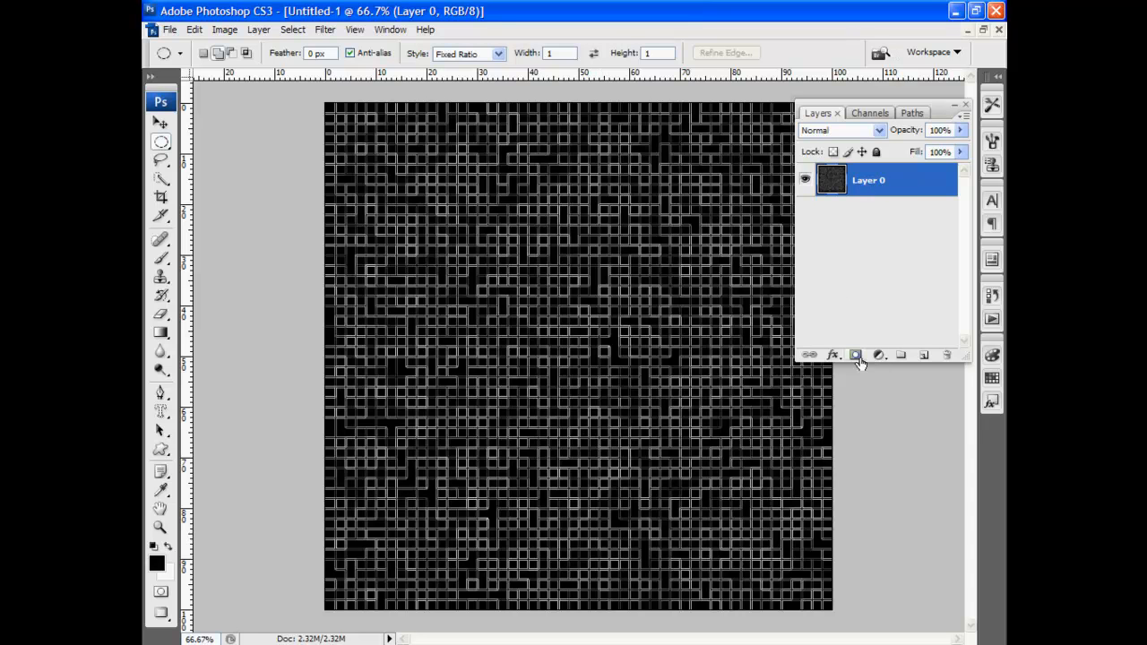
Step: Add a Colorize Hue/Saturation adjustment layer with hue 84 and saturation 25
click(879, 355)
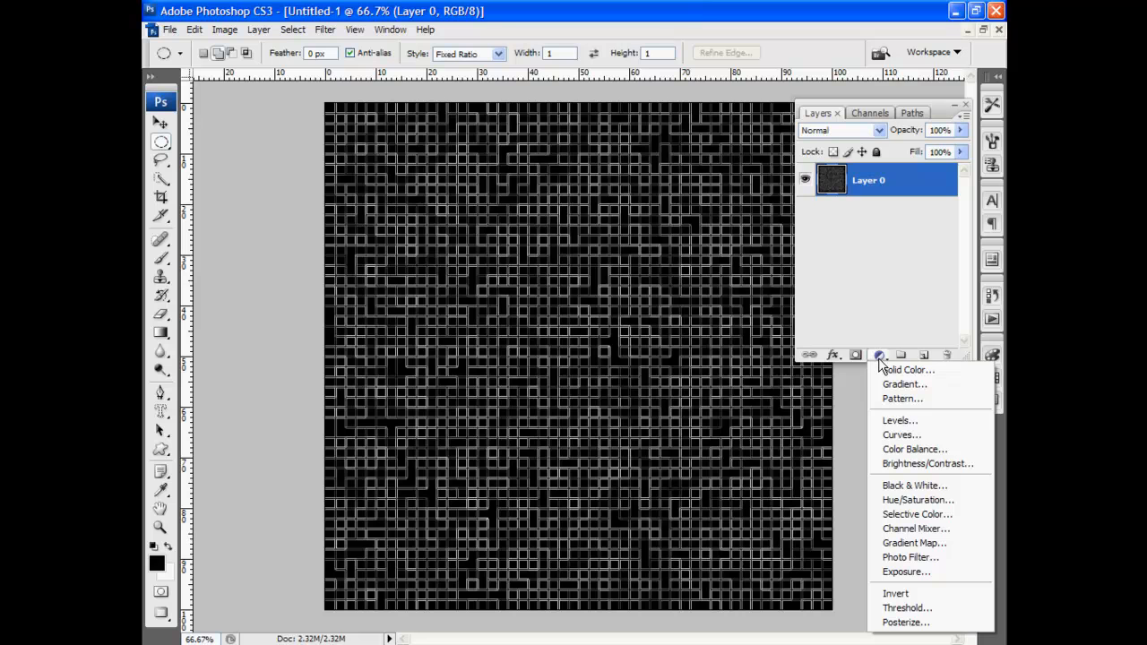
mouse_move(918, 500)
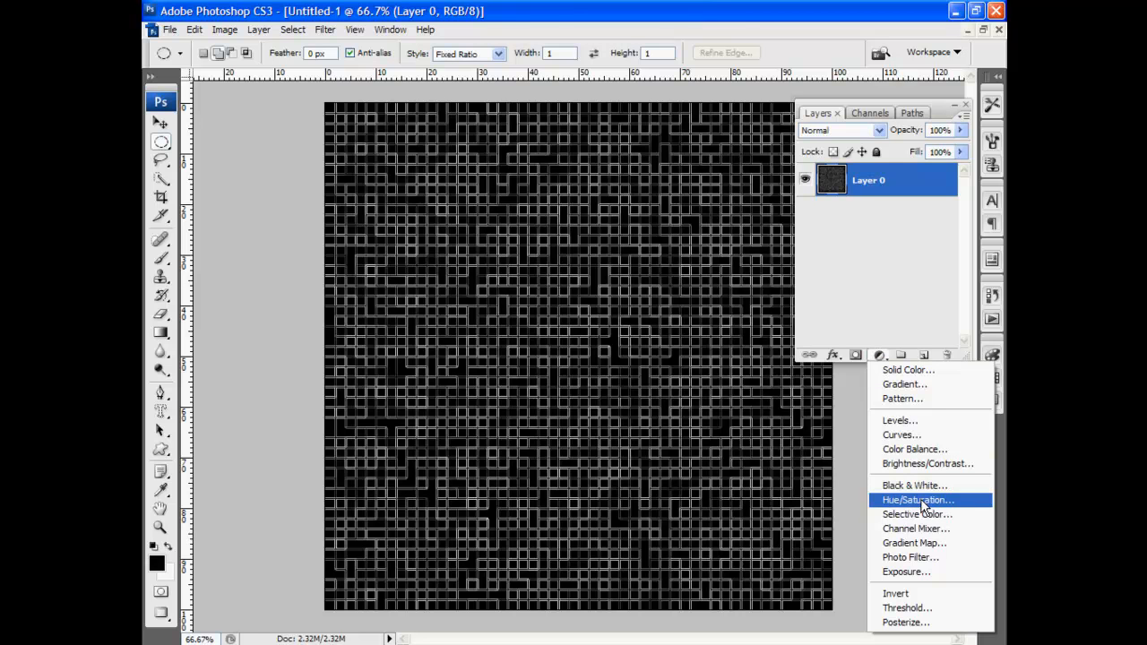
click(914, 501)
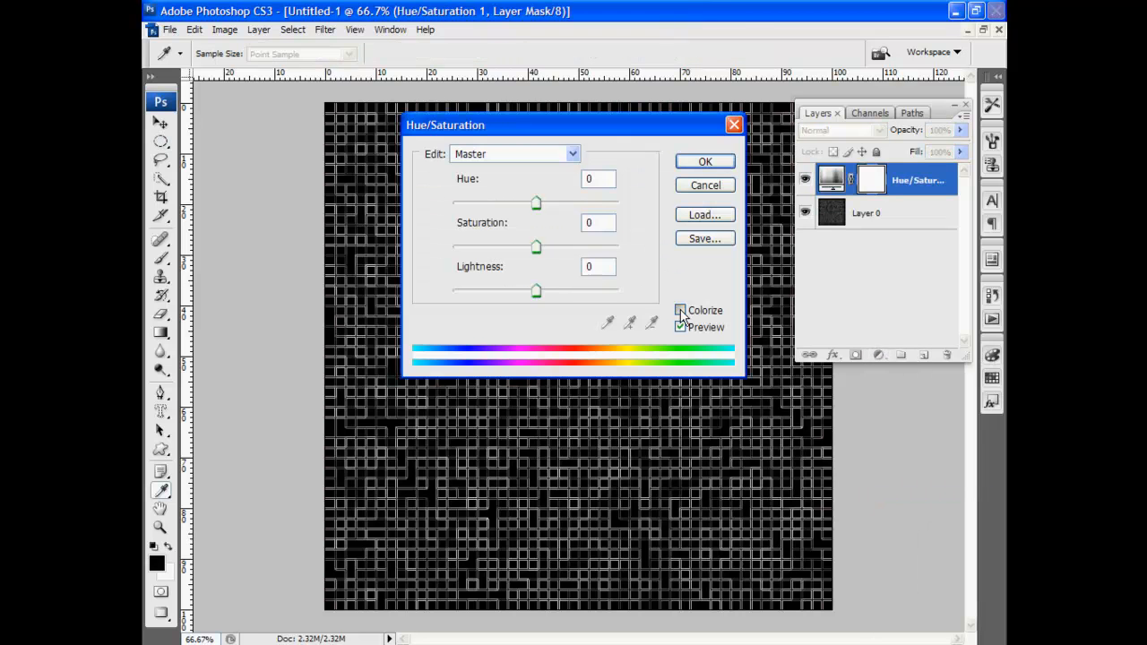
click(680, 310)
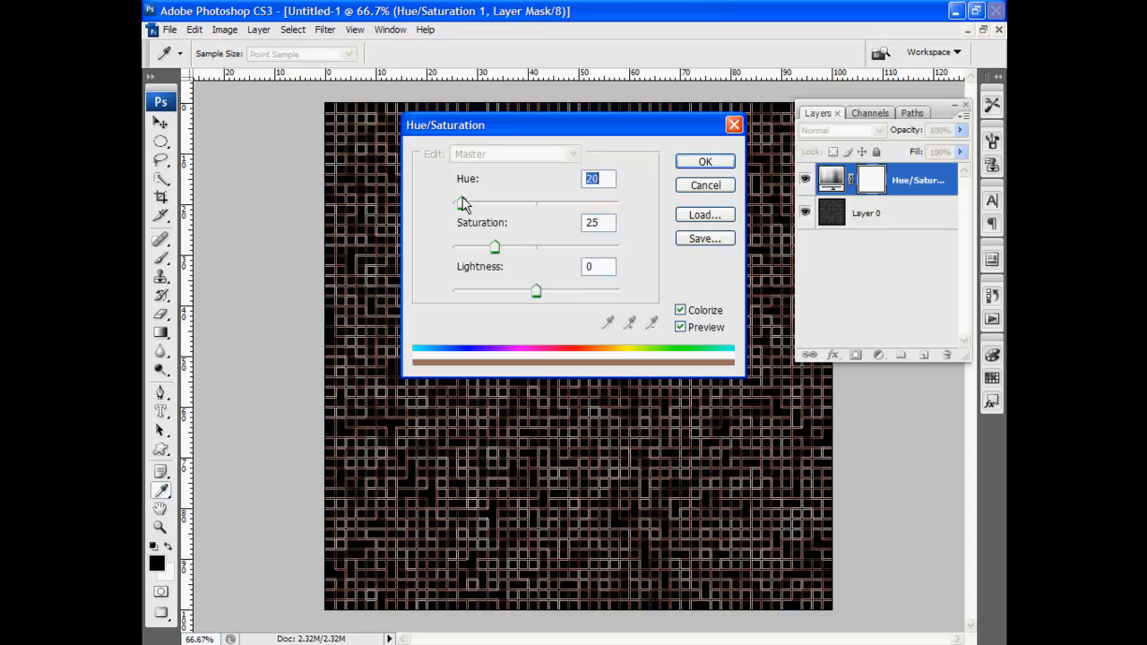
drag(459, 203, 490, 203)
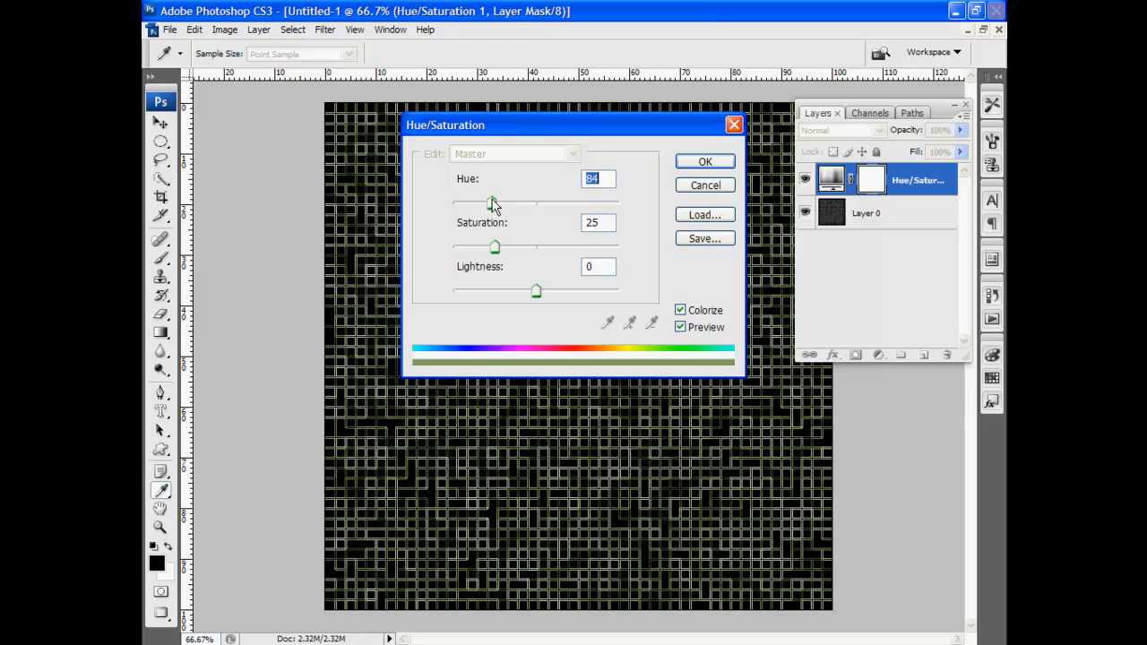
click(705, 161)
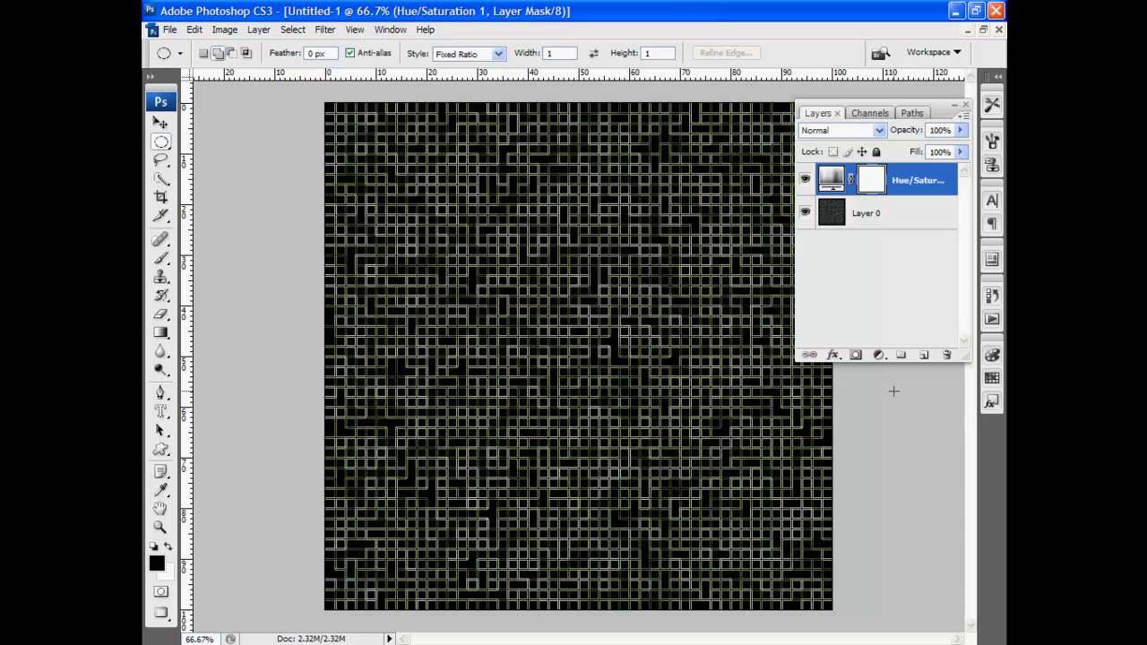
mouse_move(912, 232)
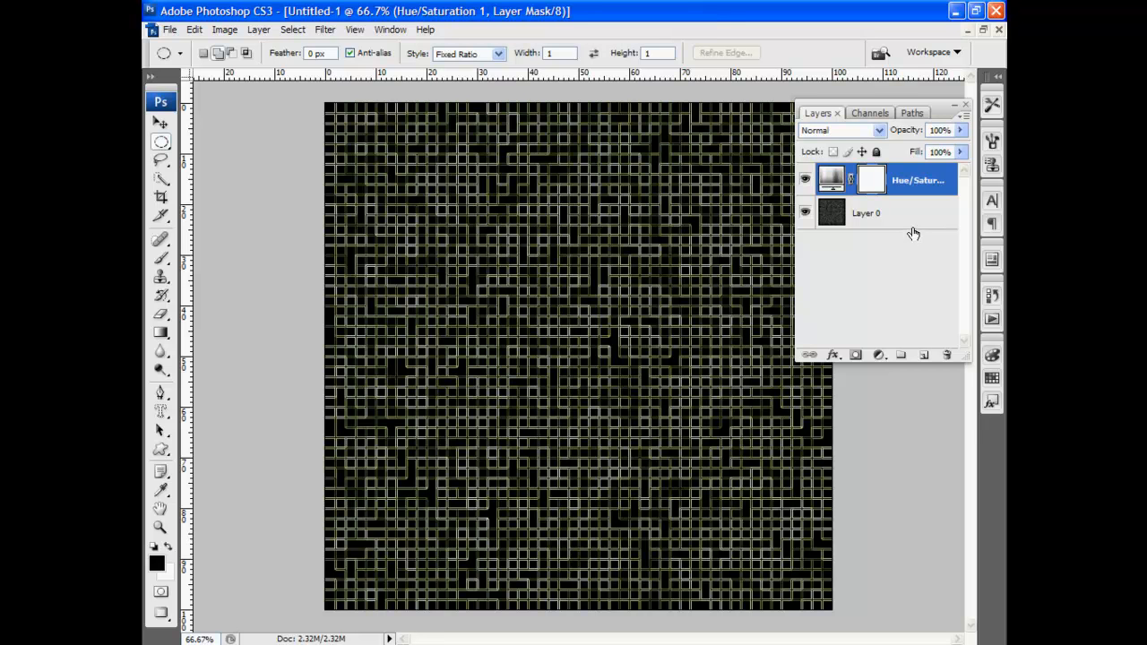
mouse_move(936, 437)
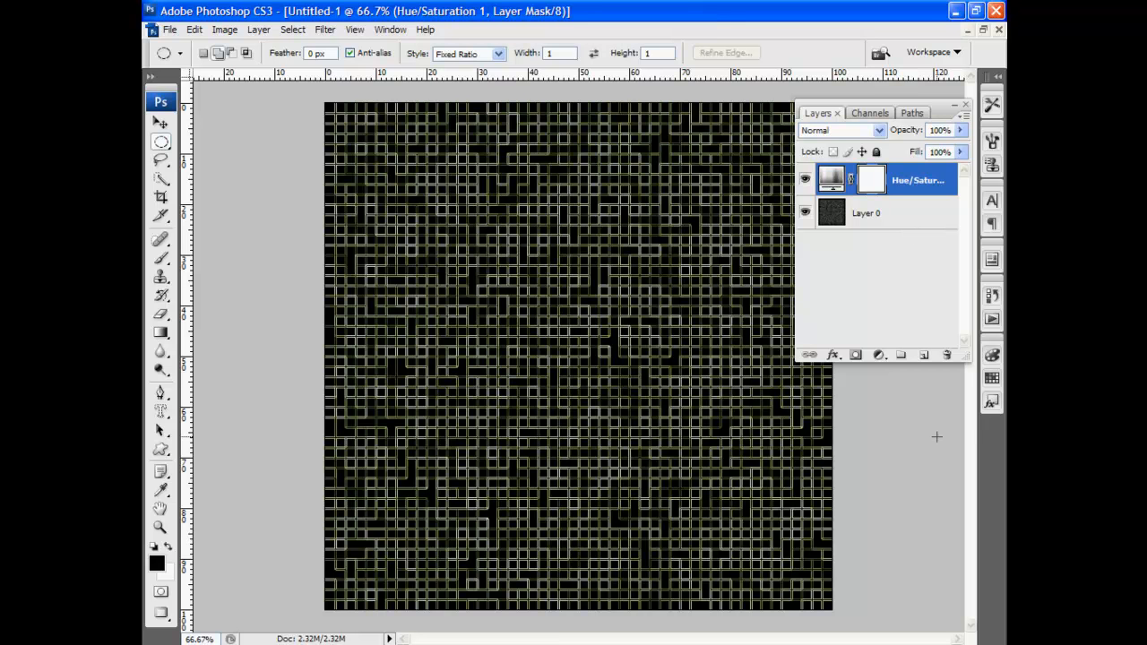
mouse_move(953, 107)
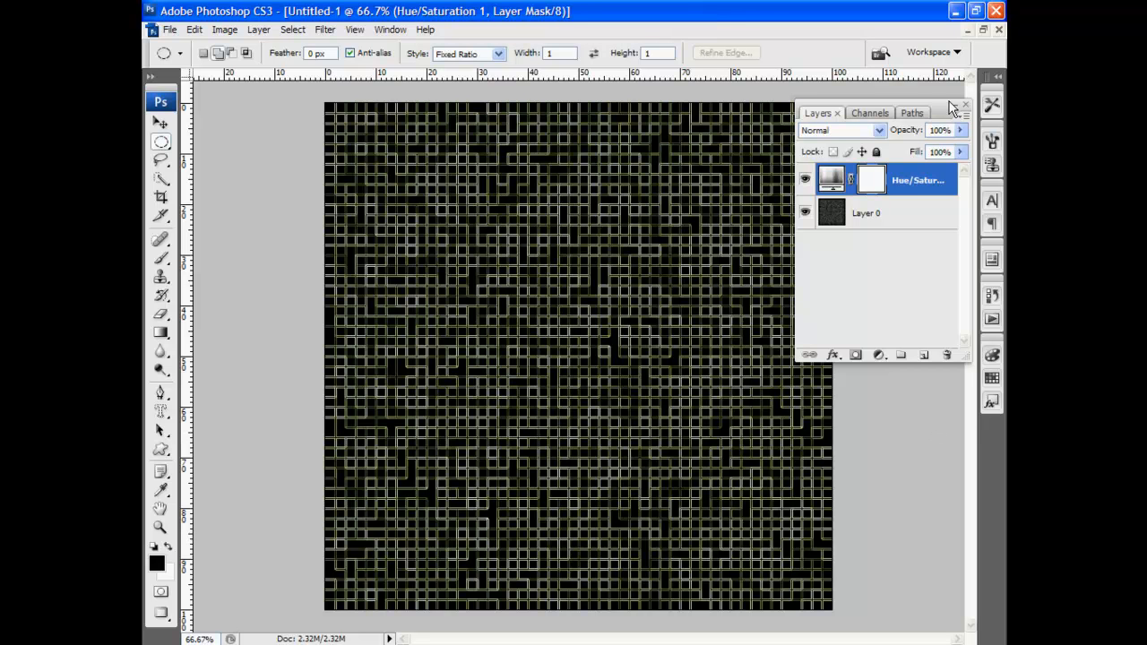